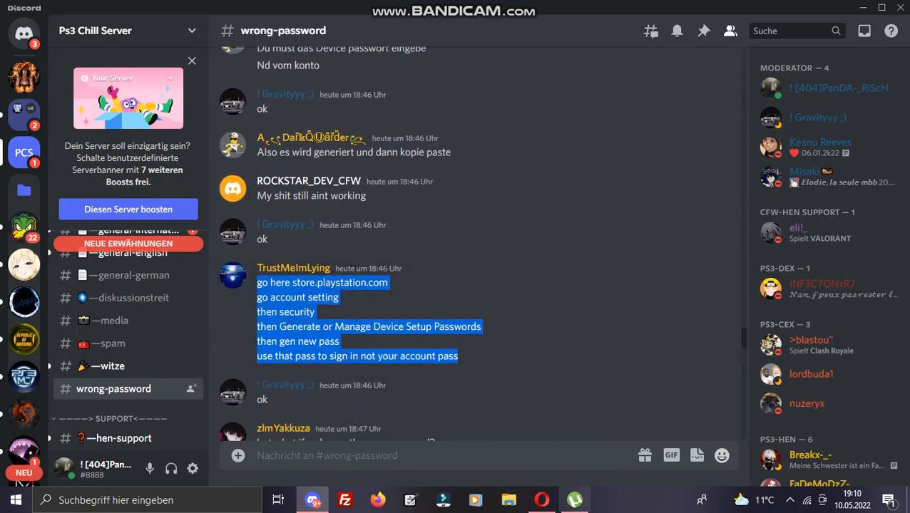
mouse_move(322, 283)
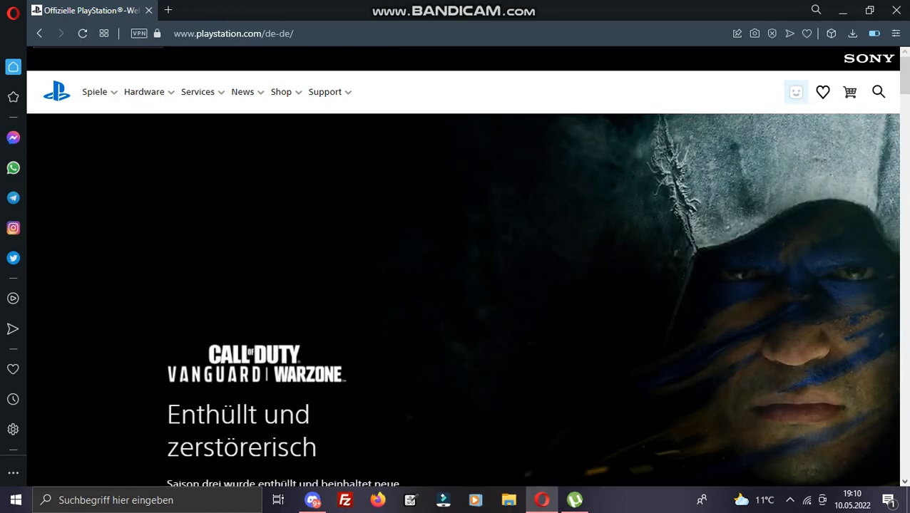
Choose Account Settings from the top-right profile avatar menu
click(795, 92)
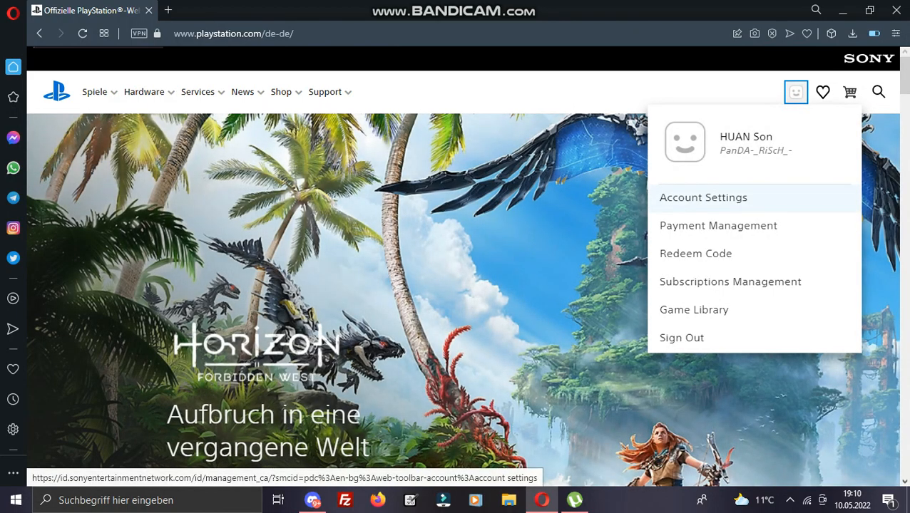
click(703, 198)
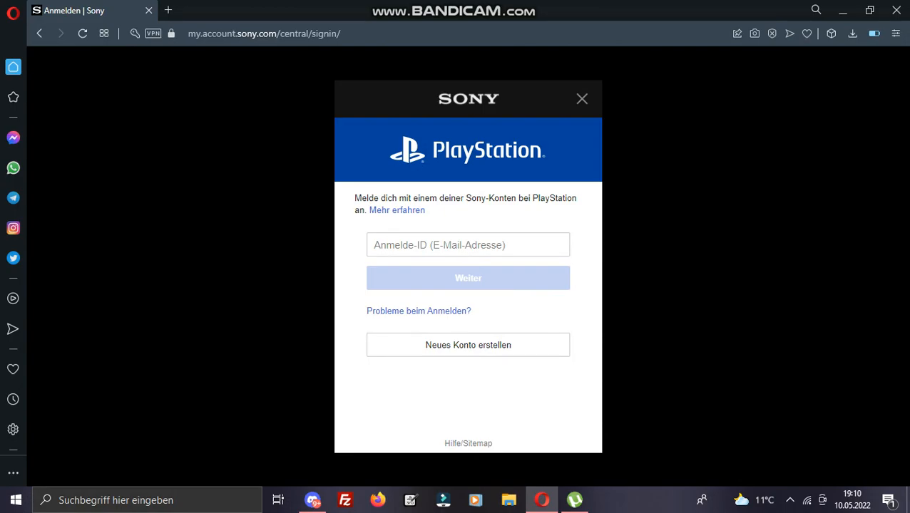
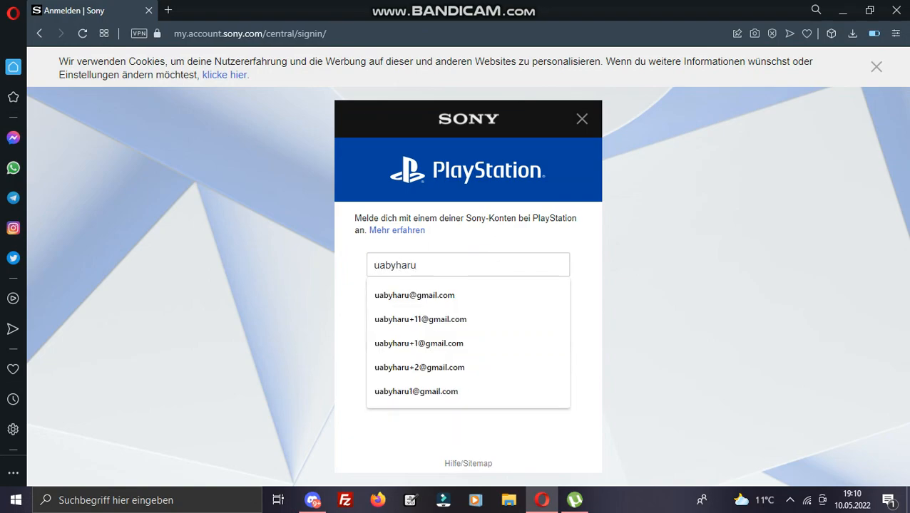
click(420, 319)
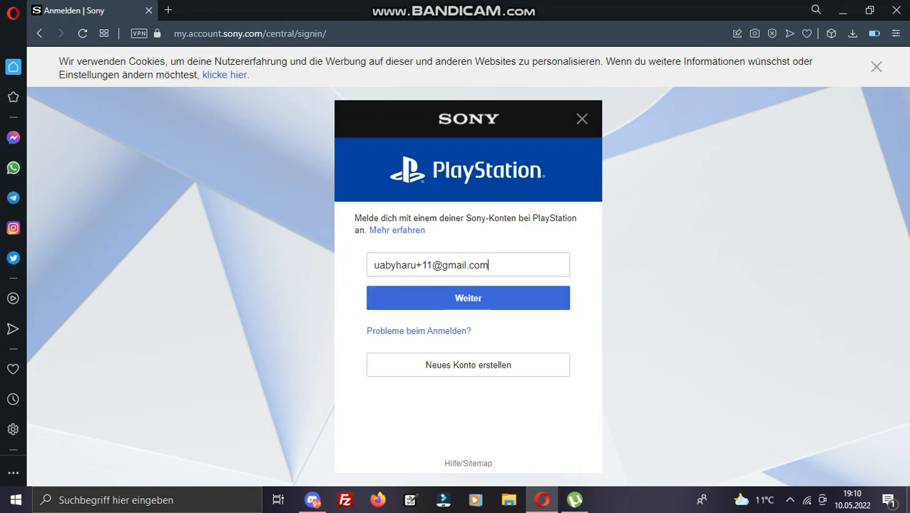
click(467, 298)
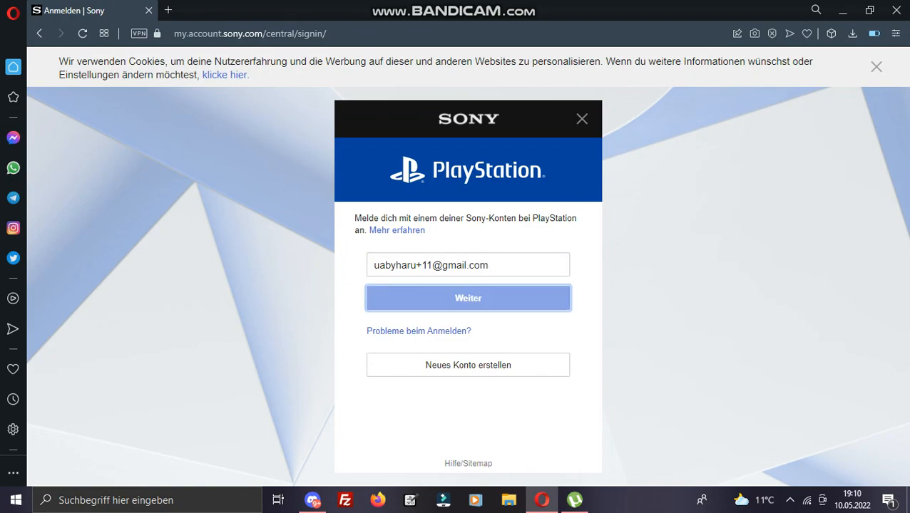
Enter the account password and submit Anmelden until sign-in completes
click(468, 298)
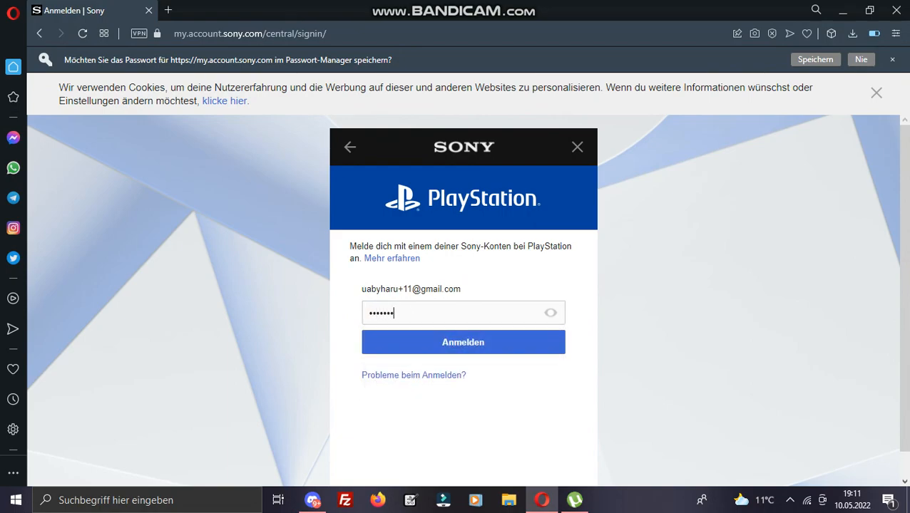
click(462, 342)
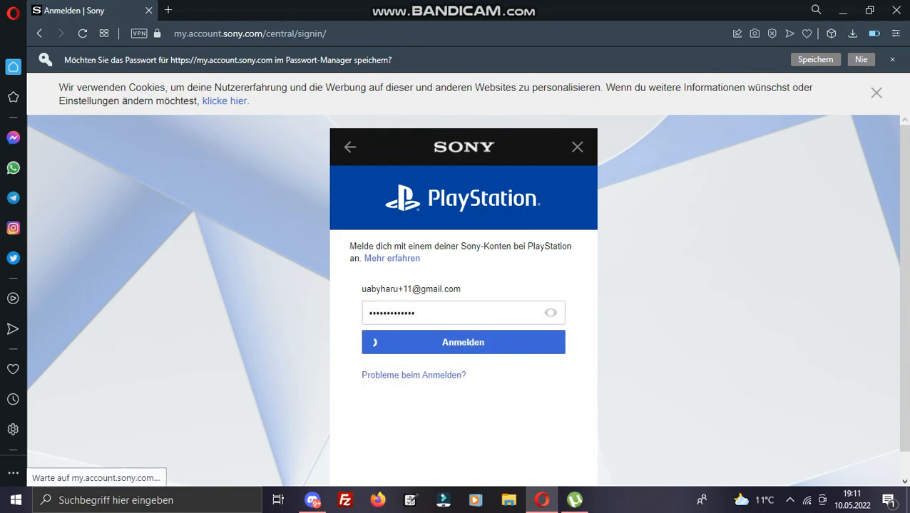
click(463, 342)
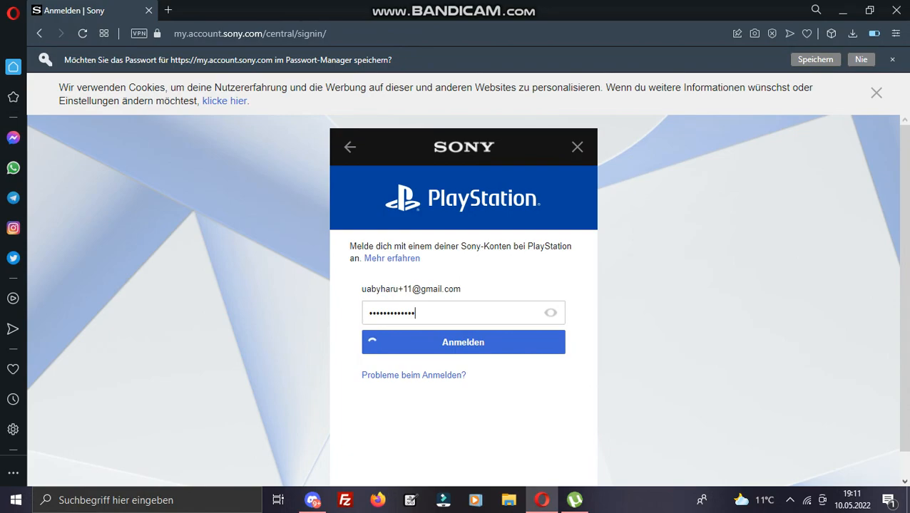
click(463, 342)
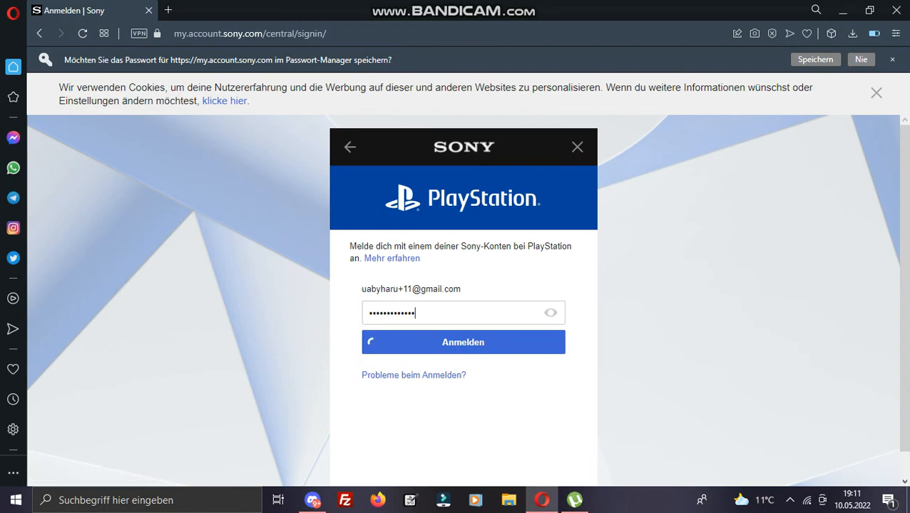
click(463, 343)
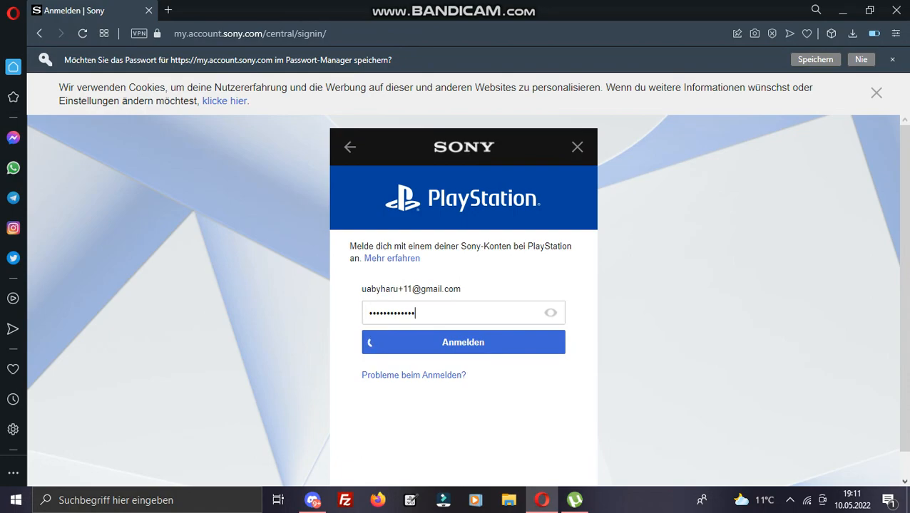
click(463, 342)
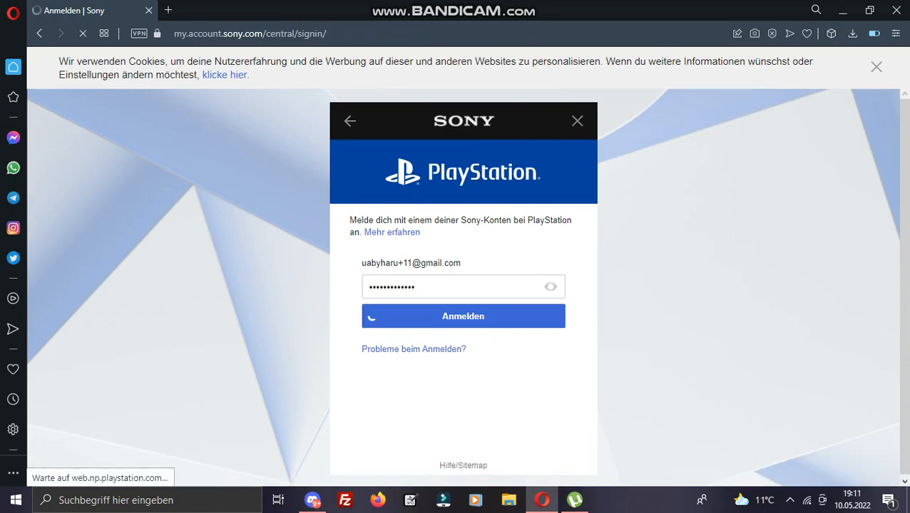
click(462, 316)
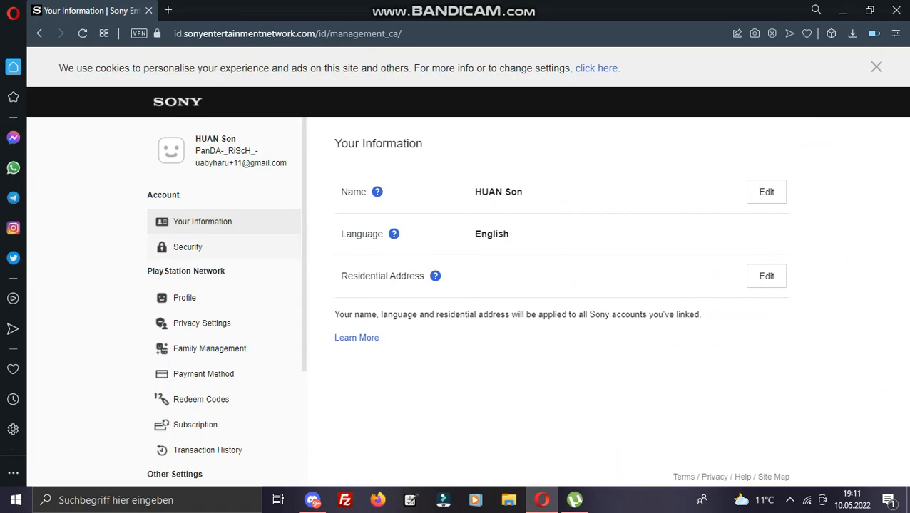
Go to Security via the sidebar, confirm Continue, and scroll to Device Setup Password
click(187, 247)
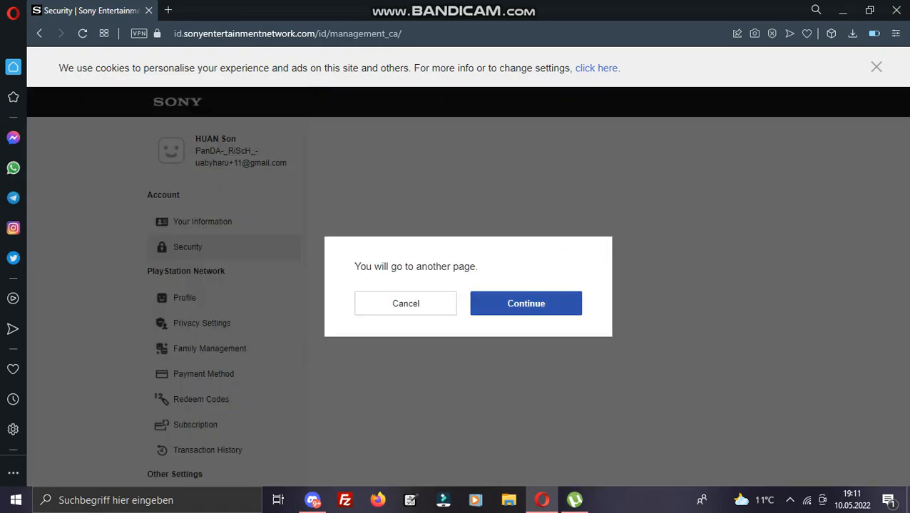
click(525, 303)
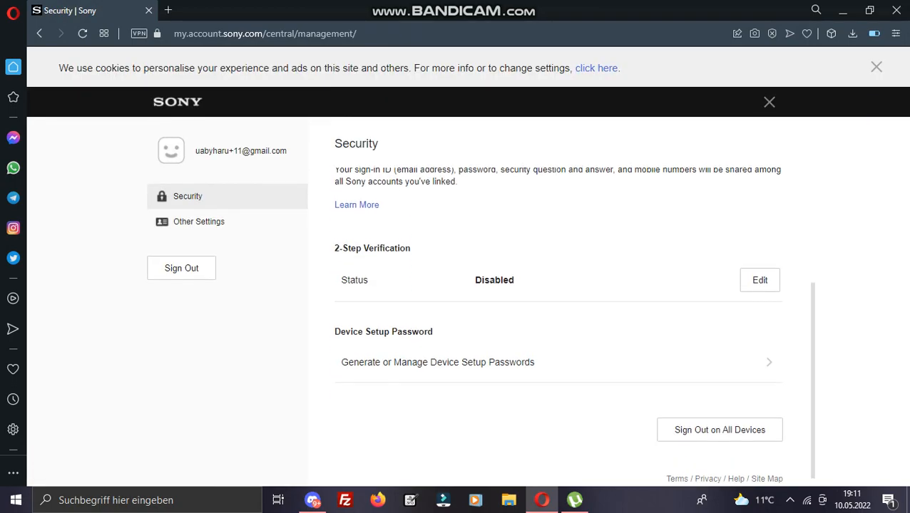
scroll(down, 3)
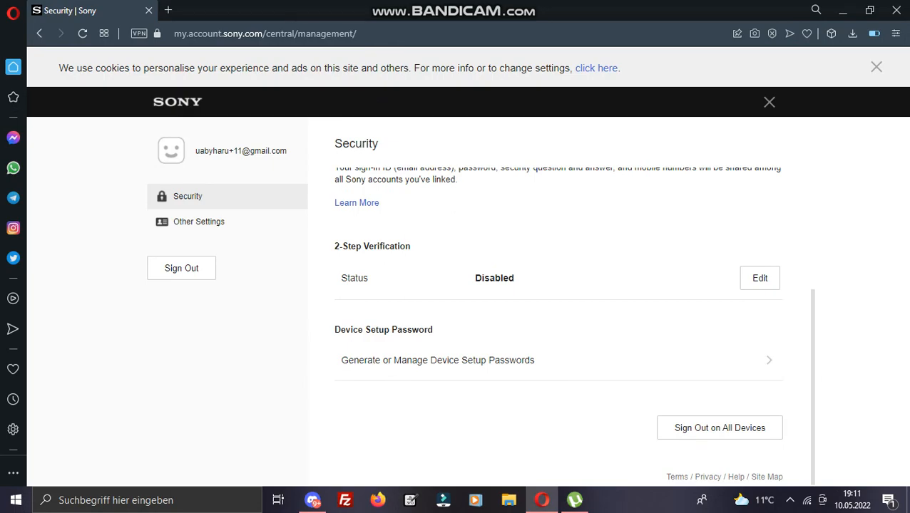
Generate a new device setup password in Device Setup Password management
click(437, 360)
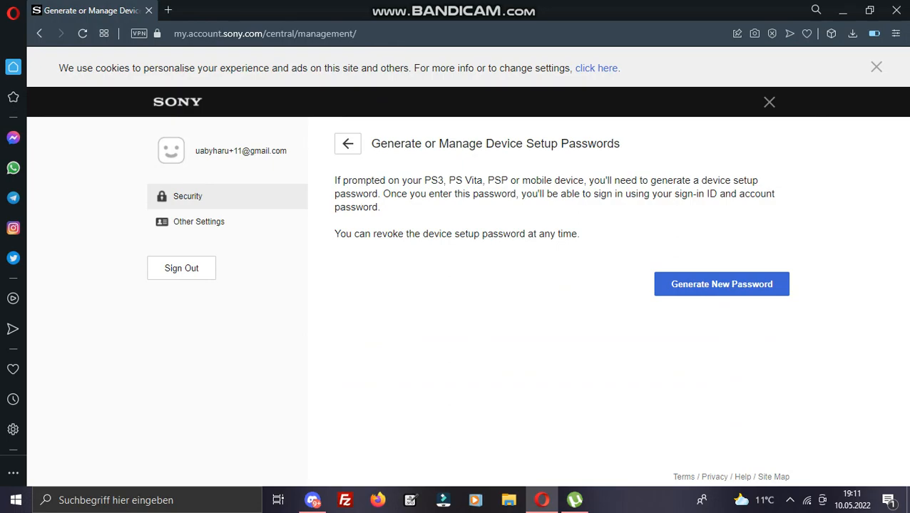
click(721, 283)
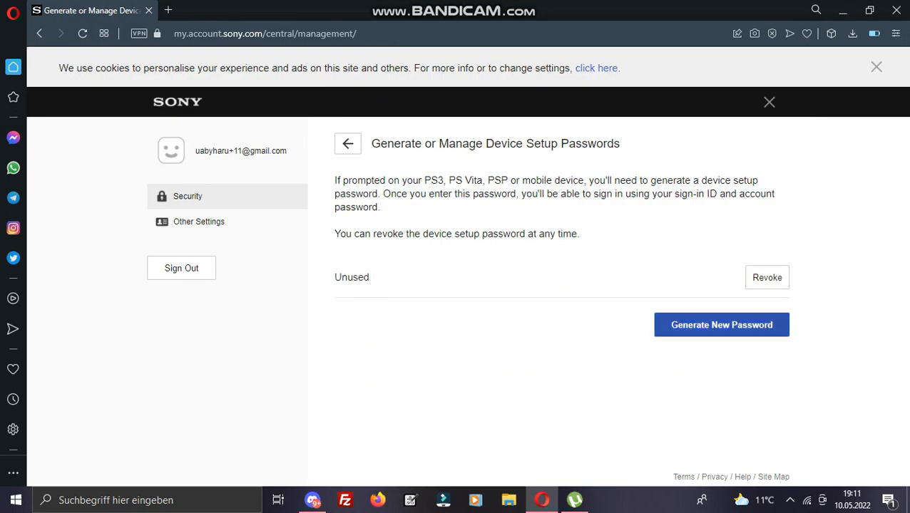
click(721, 324)
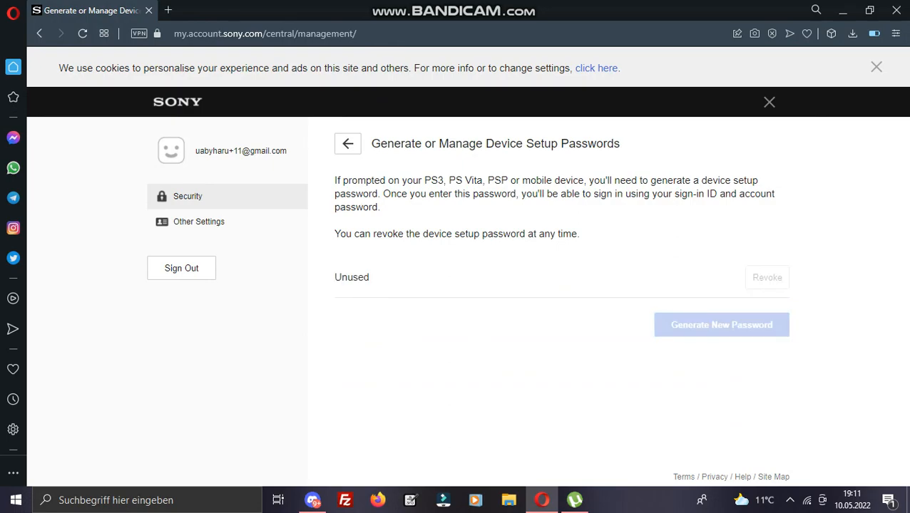
click(720, 324)
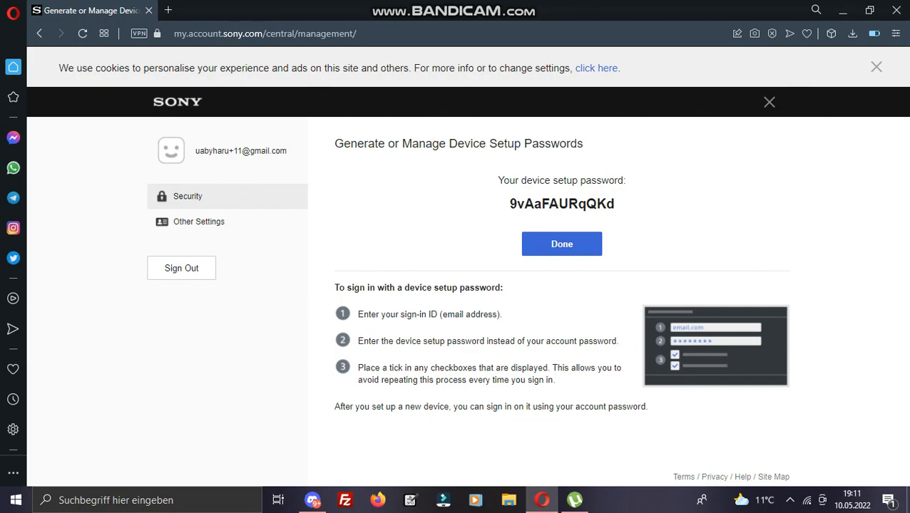
Select the generated password to copy it, then view the poster's Discord profile
drag(496, 180, 614, 204)
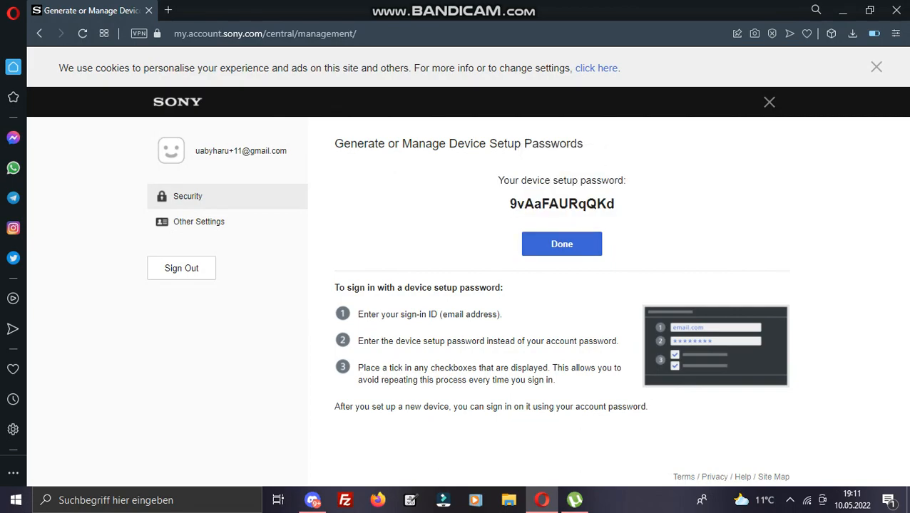
double_click(561, 203)
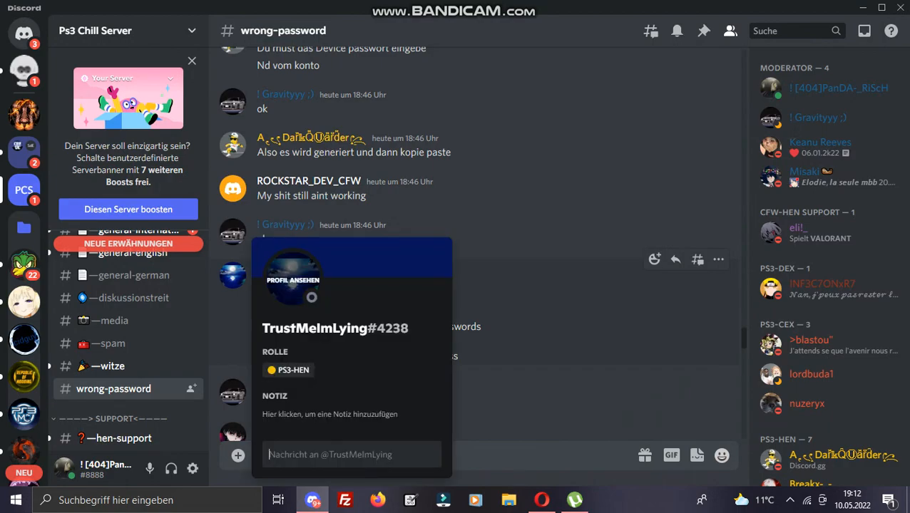
click(292, 279)
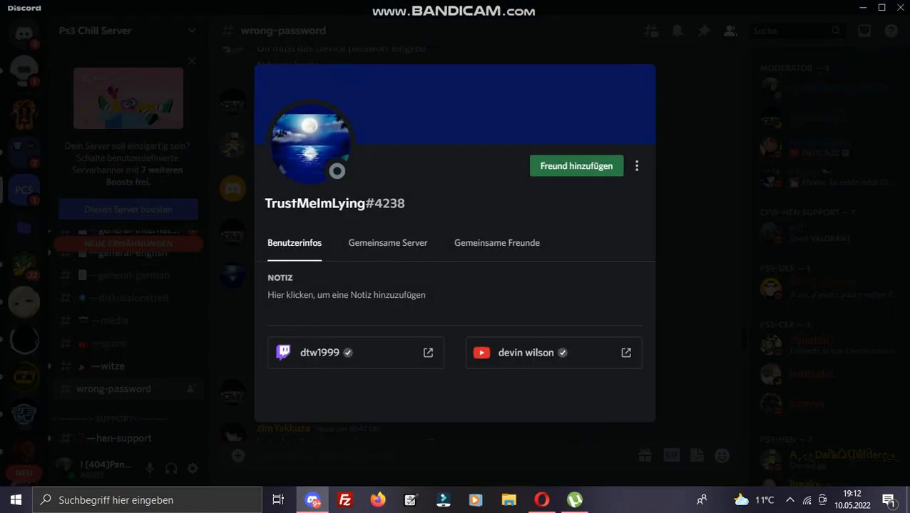